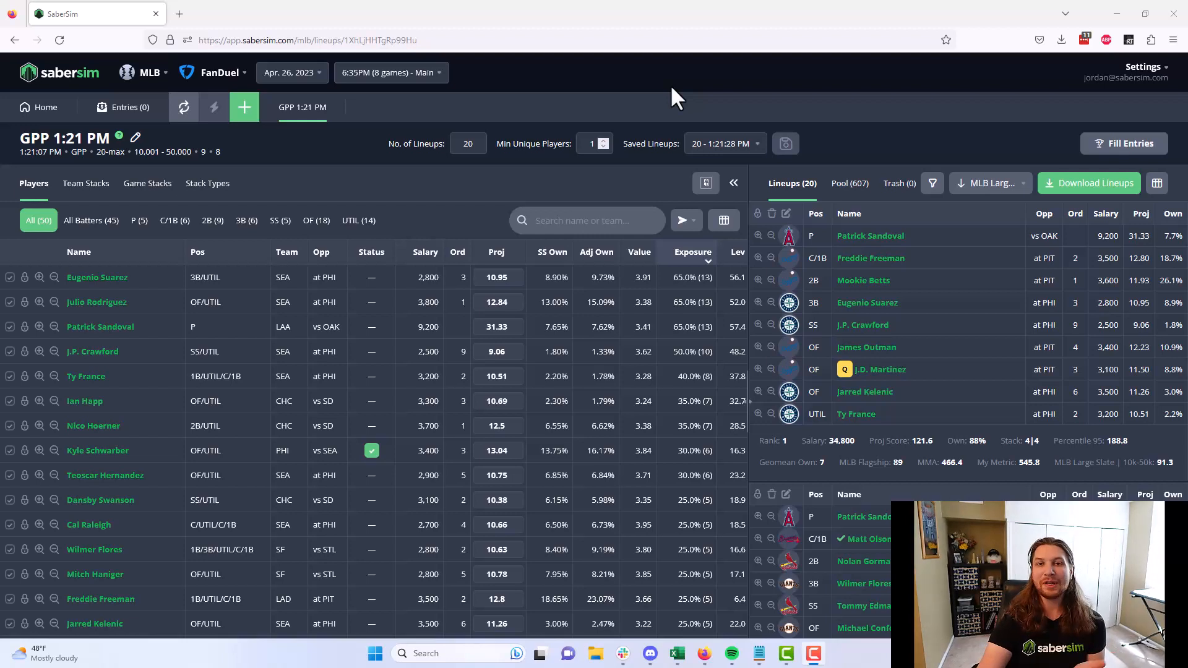
mouse_move(944, 143)
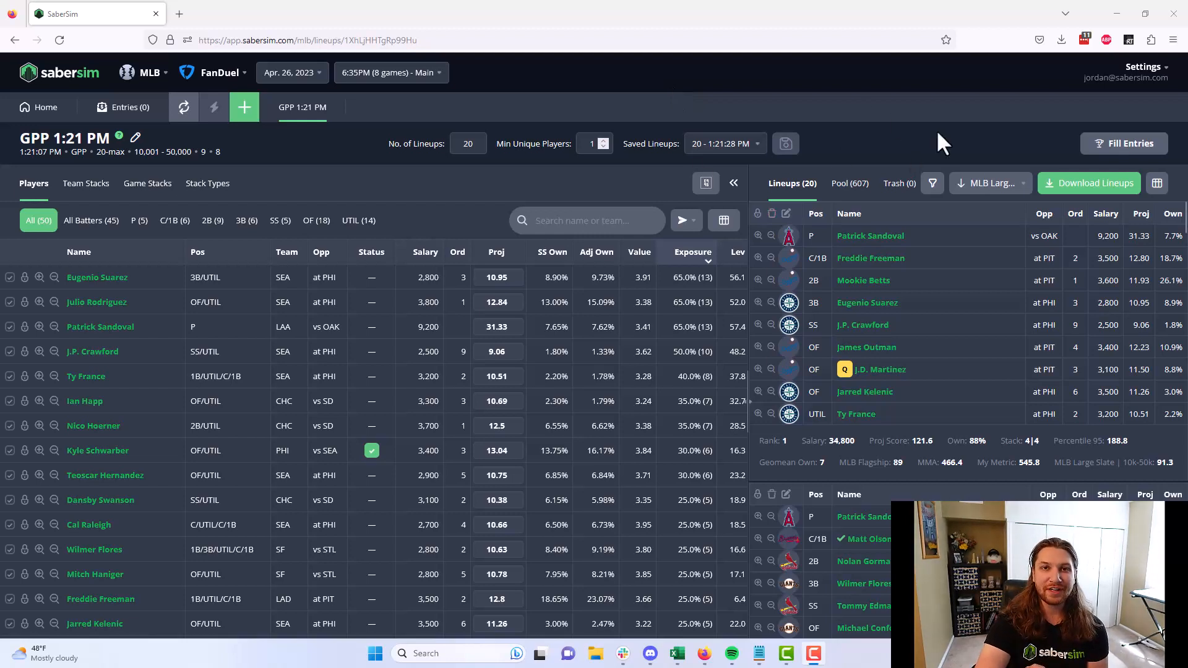
mouse_move(880, 138)
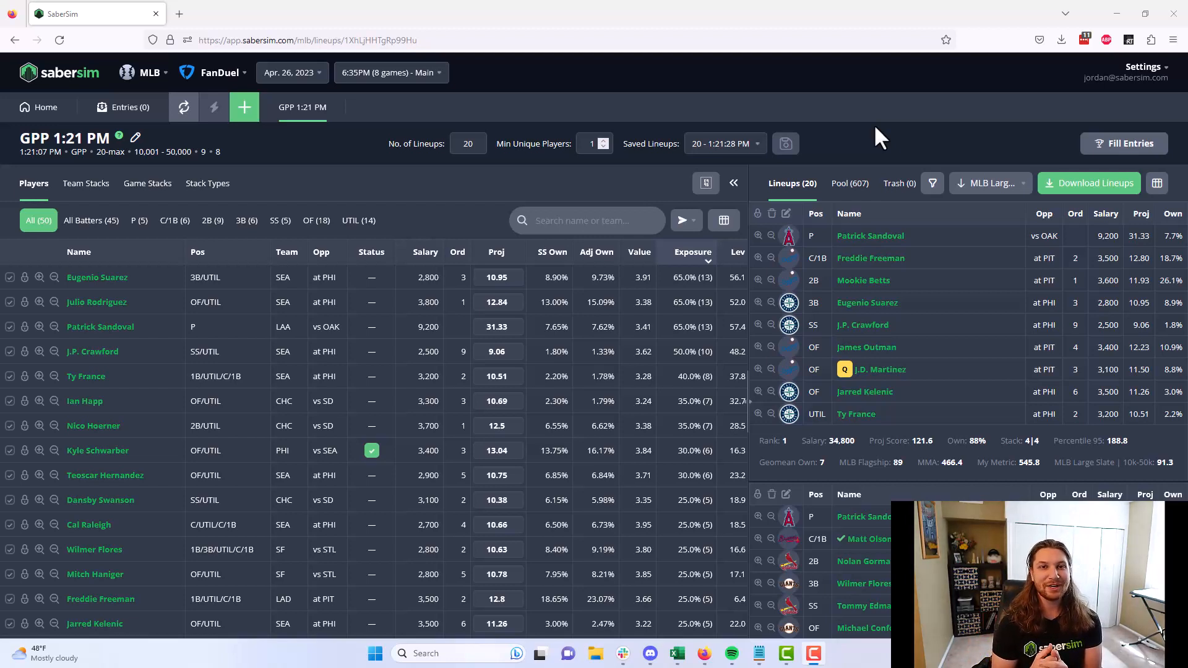
mouse_move(721, 115)
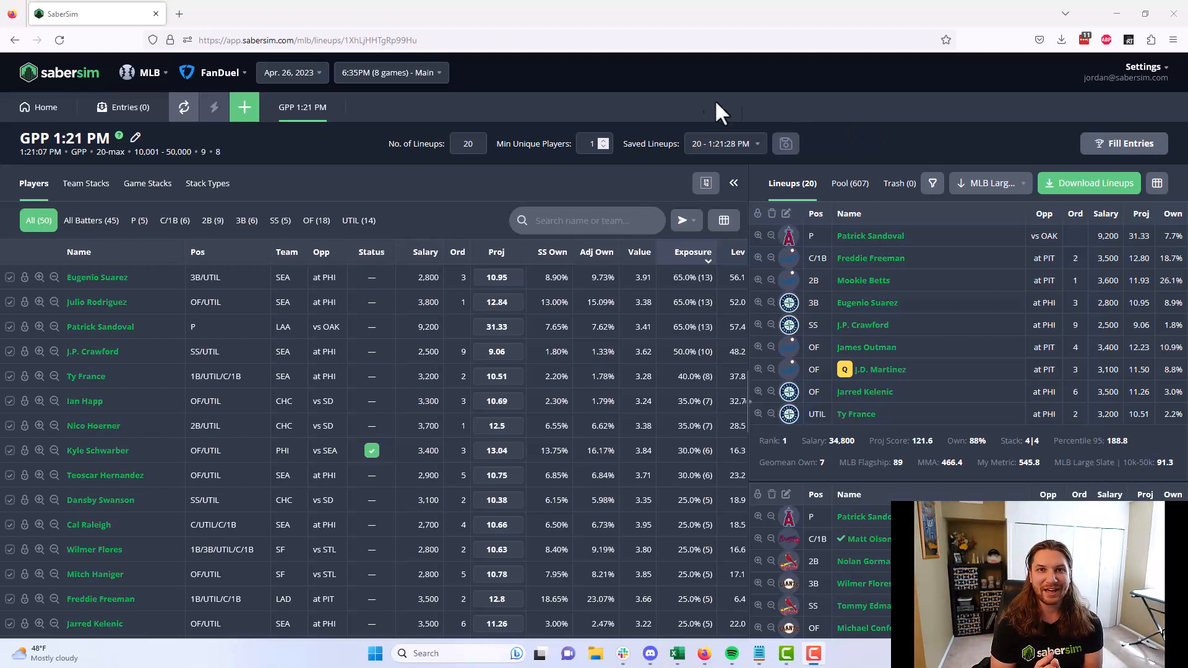
mouse_move(615, 98)
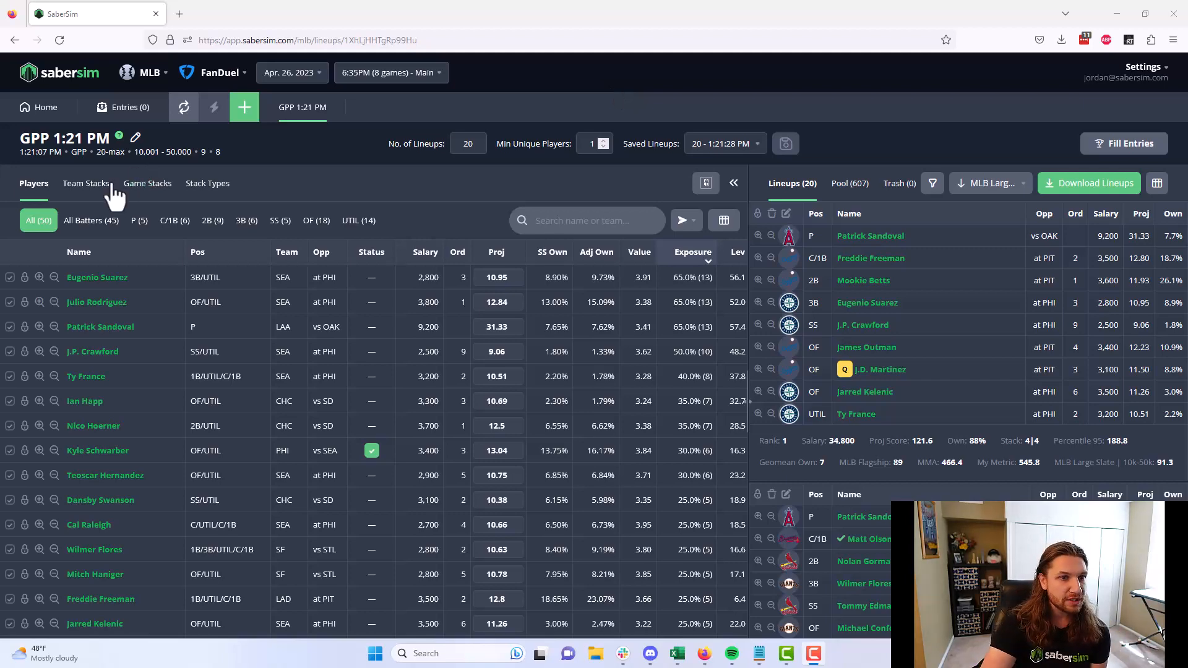
- Cap Seattle's team stack exposure at 0 and re-select the 20 lineups
click(86, 184)
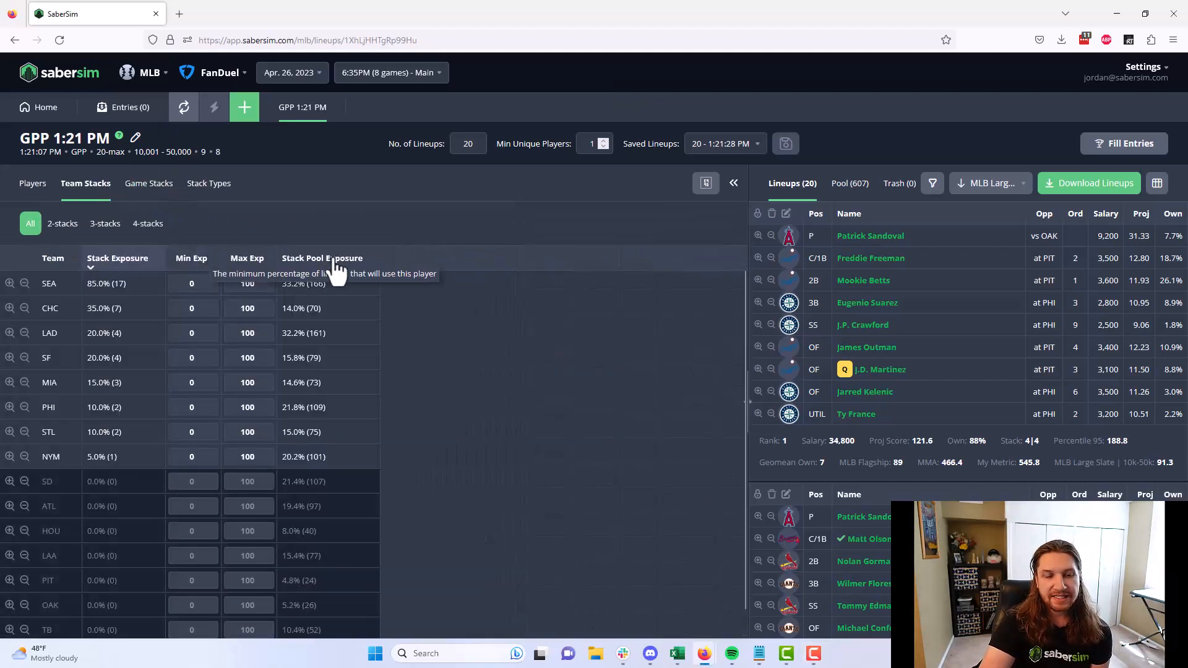
mouse_move(500, 329)
text(0)
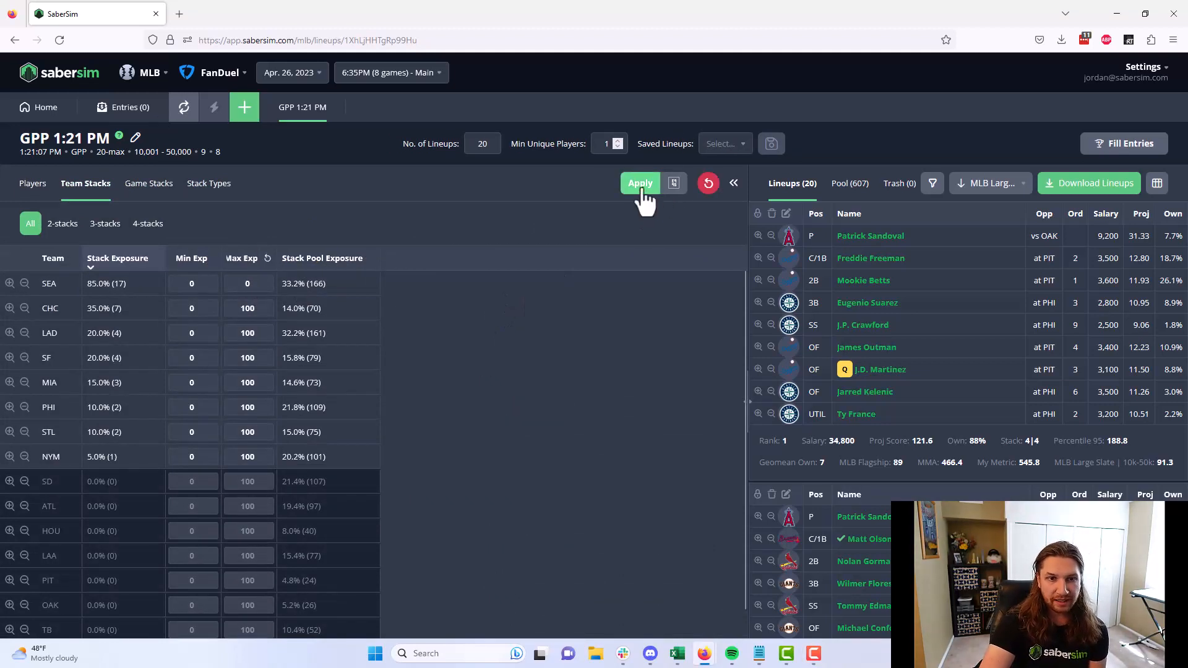
click(640, 183)
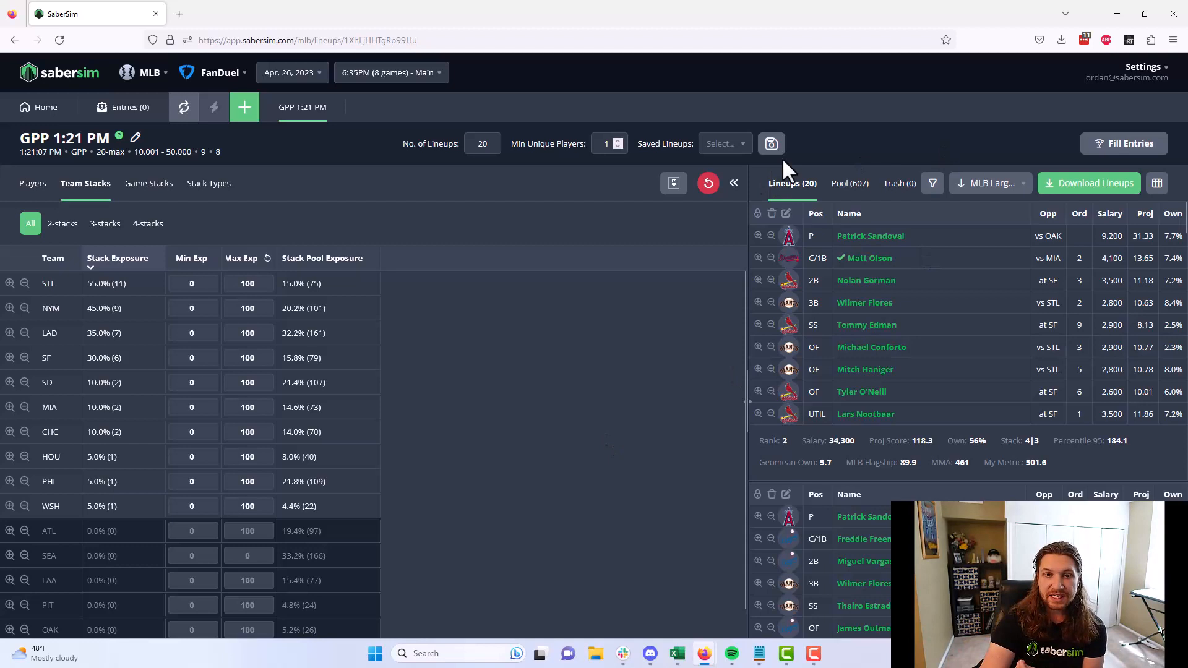
mouse_move(858, 149)
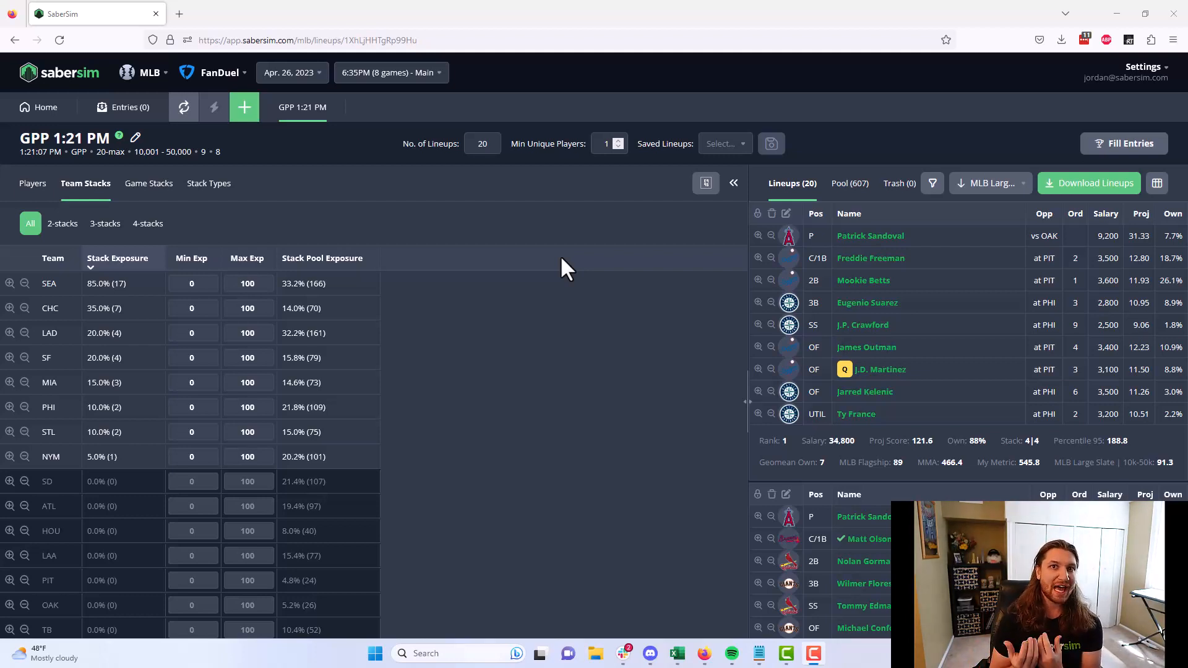
mouse_move(513, 267)
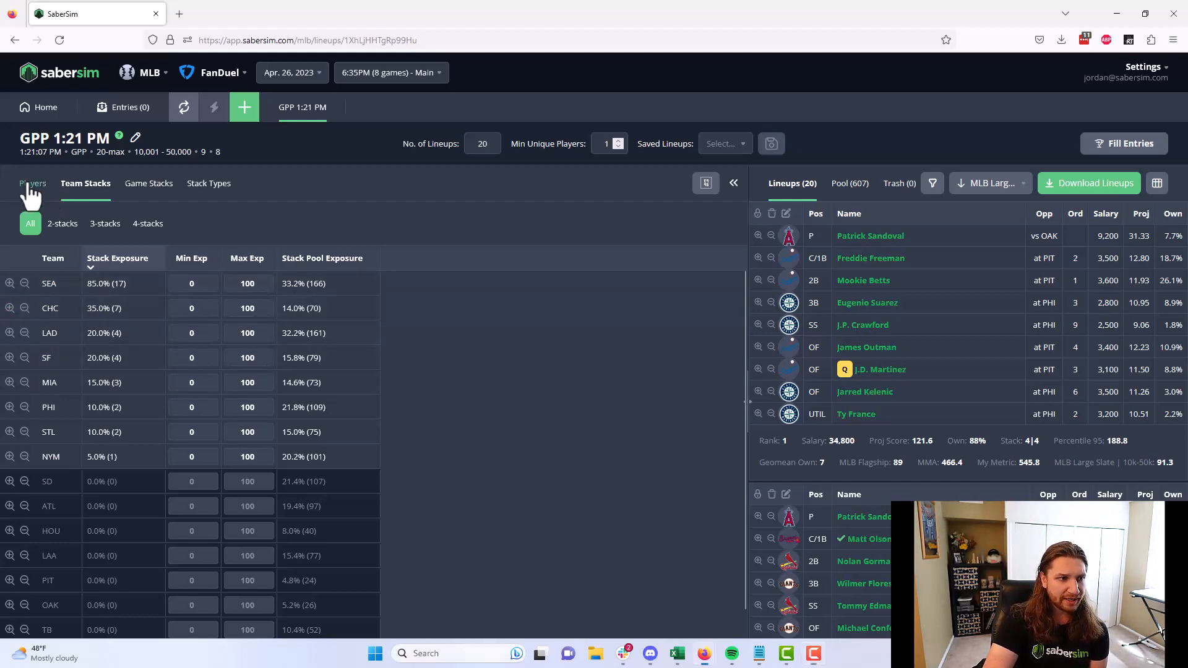
- Check the pitcher exposures, then return to Team Stacks with SEA max exposure at 0
click(32, 183)
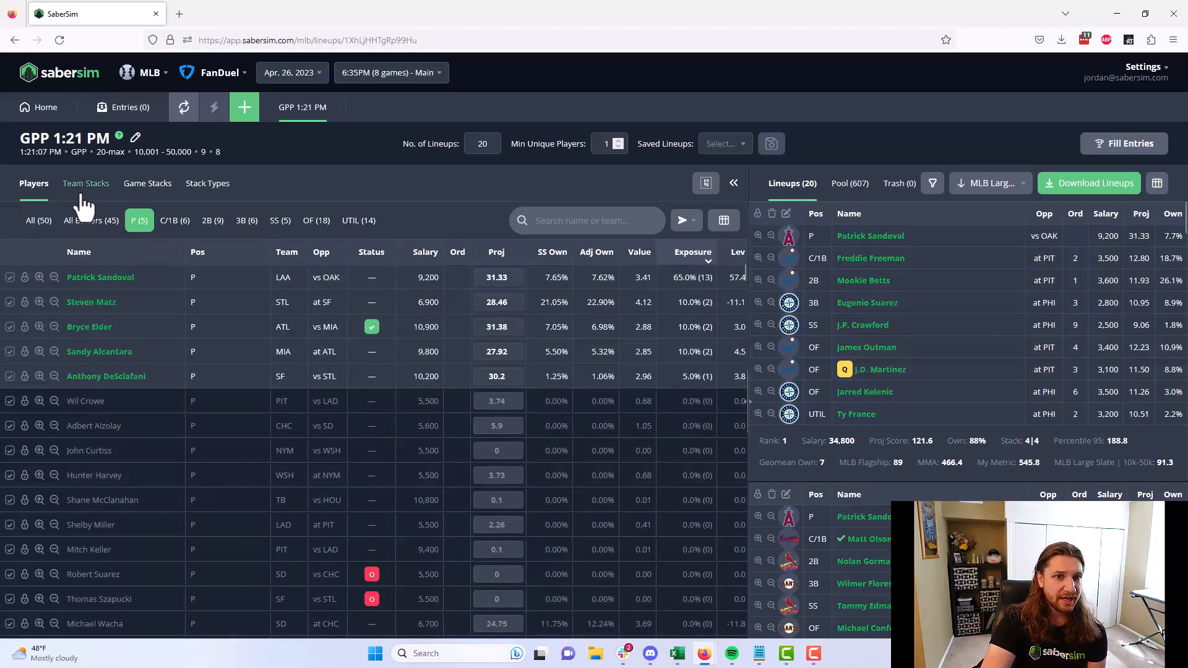
click(85, 183)
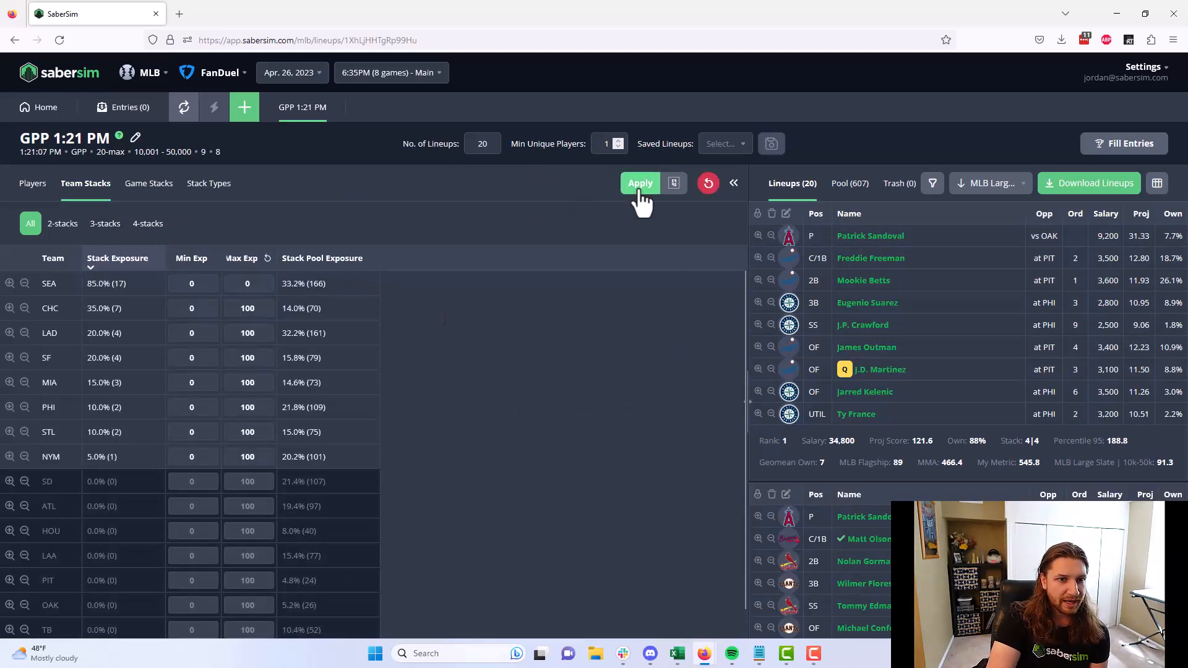
- Apply the SEA 0% cap, leaving STL at 55% and NYM at 45% stacks
click(640, 183)
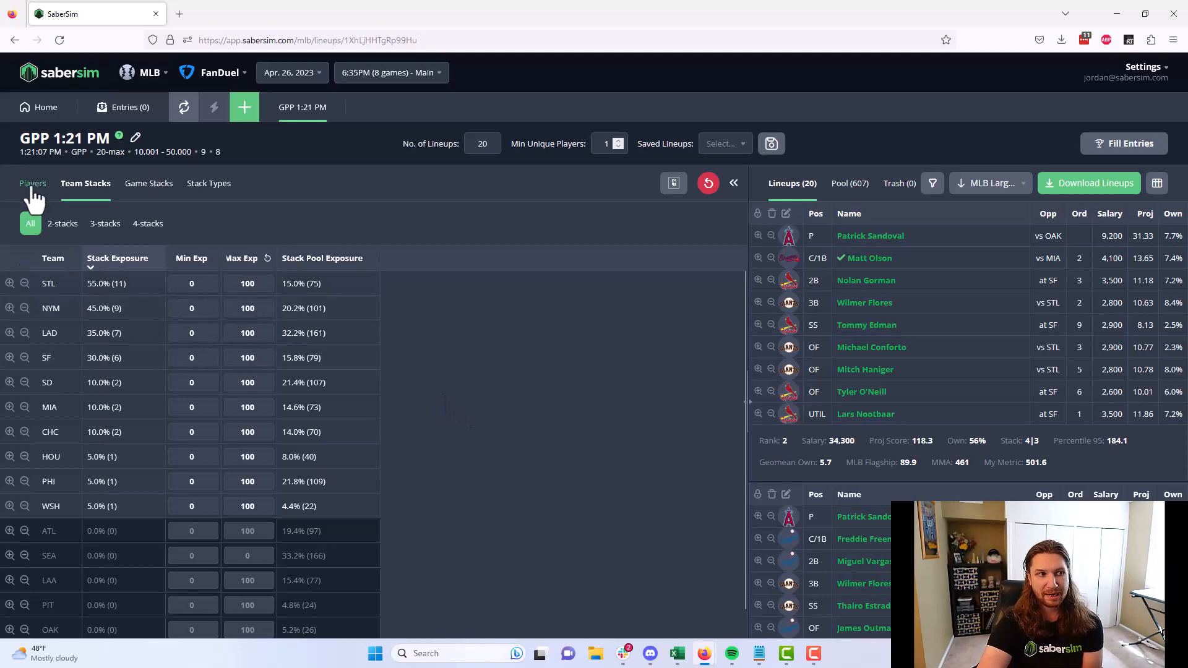
- Set pitcher Patrick Sandoval's minimum exposure to 100 so he's in all 20 lineups
click(34, 184)
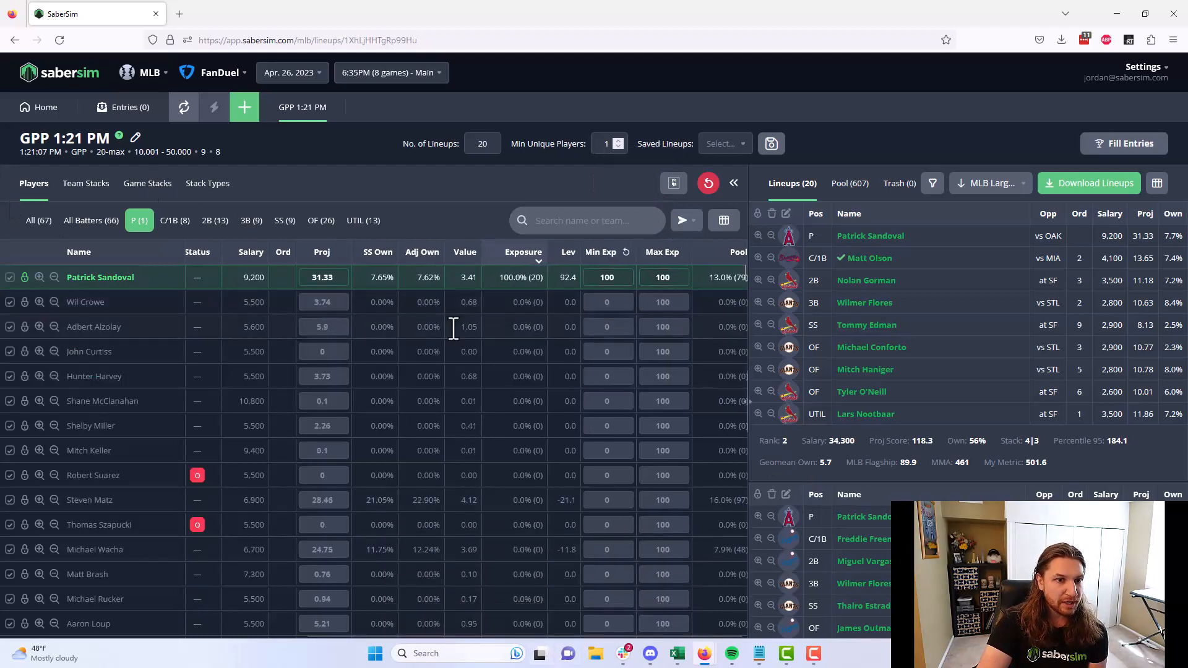
click(86, 183)
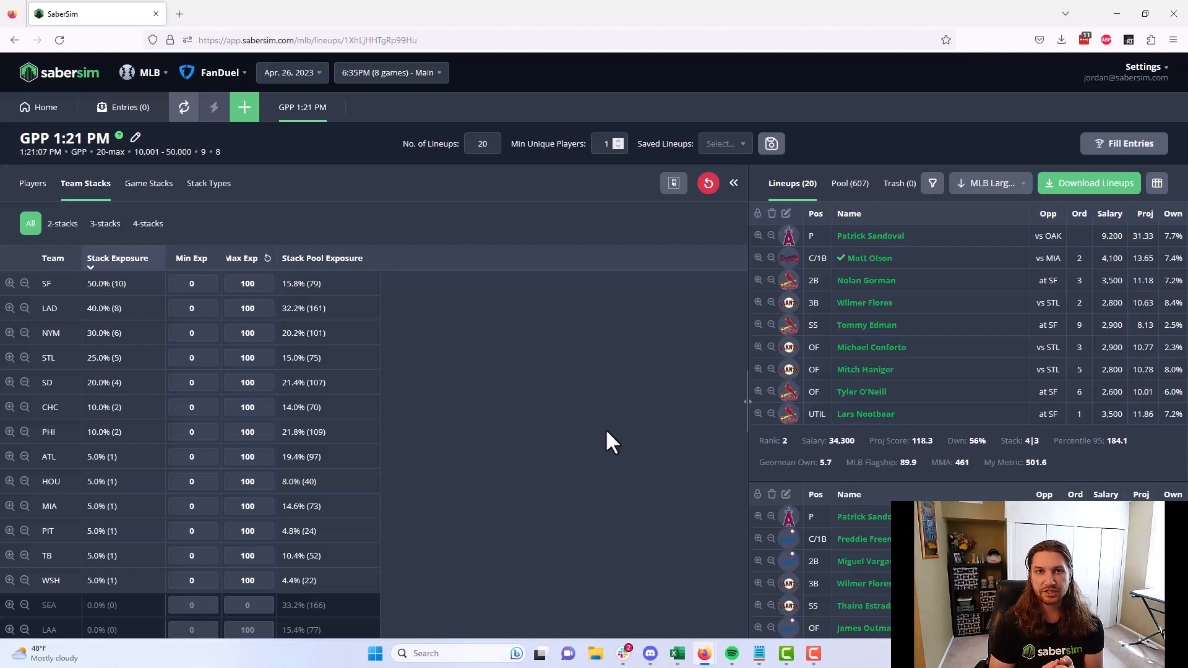
mouse_move(669, 464)
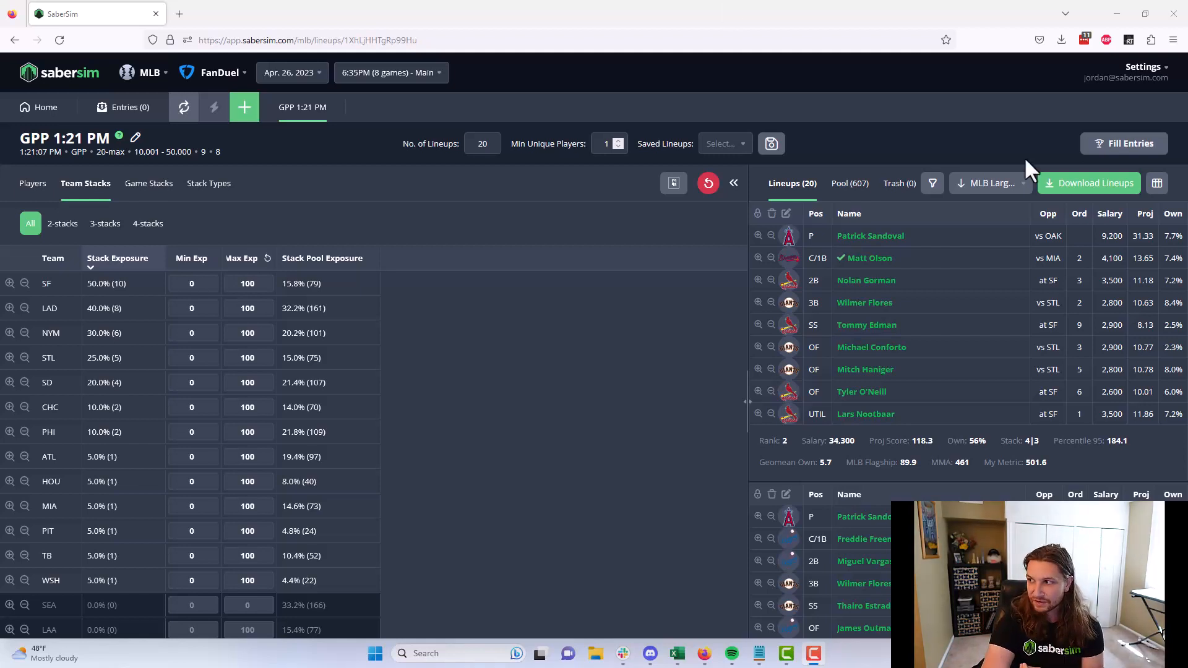
- Show the lineup sort metrics, confirming MLB Large Slate | 10k-50k is active
click(991, 183)
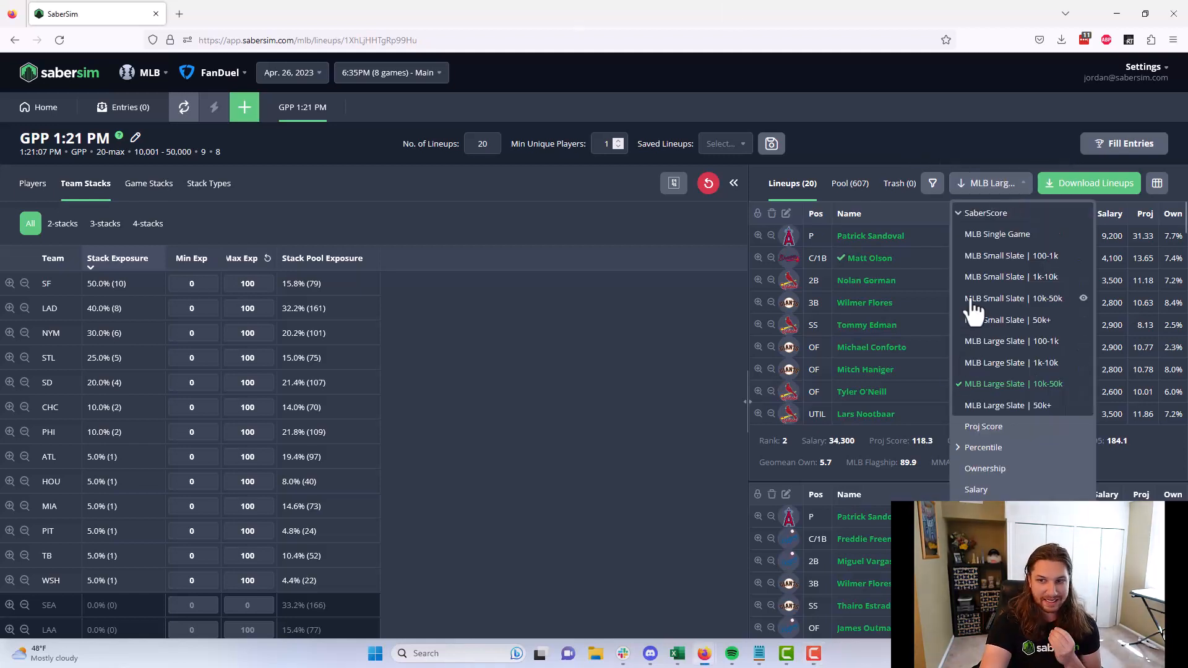
click(629, 354)
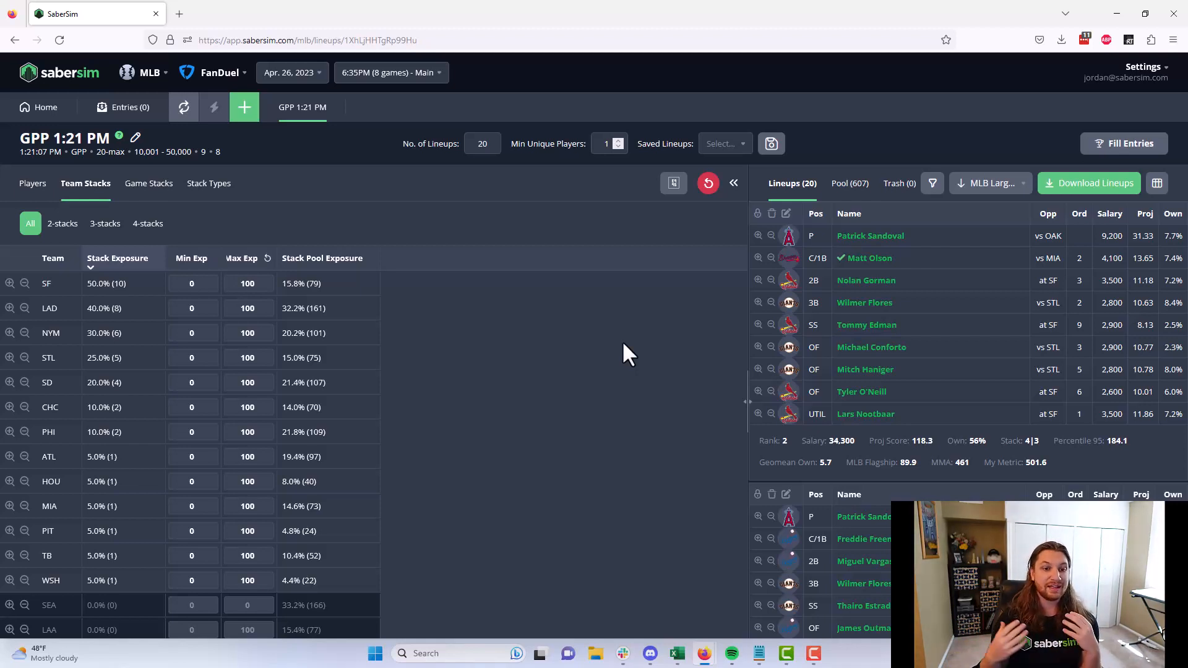
mouse_move(502, 298)
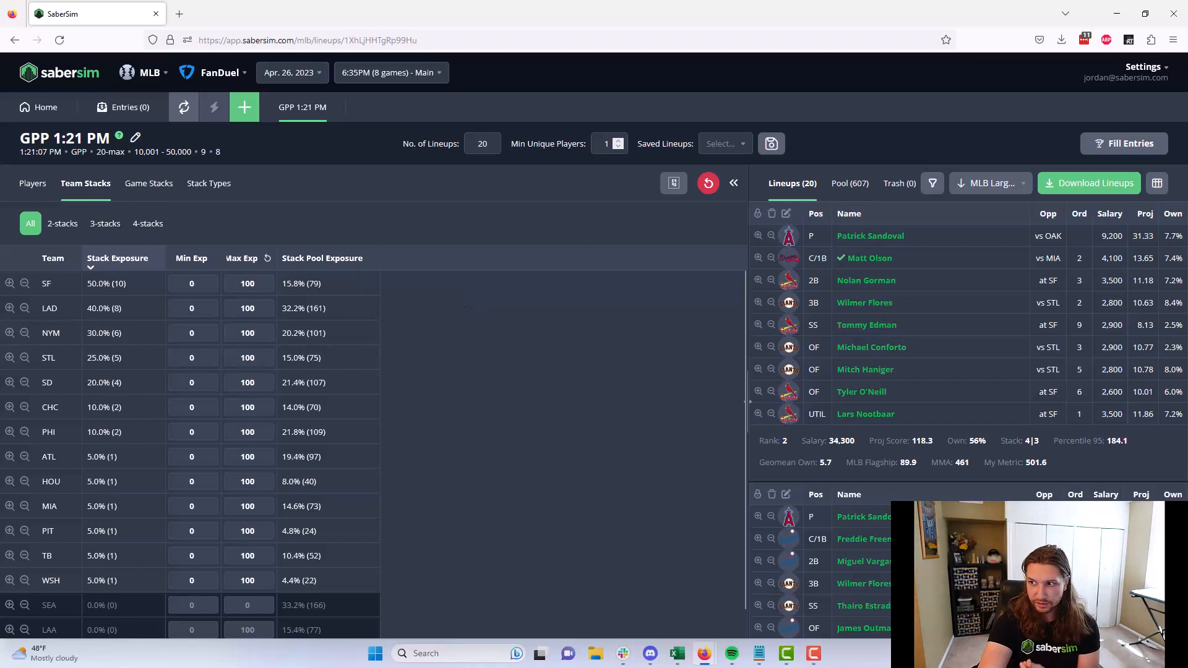
mouse_move(578, 293)
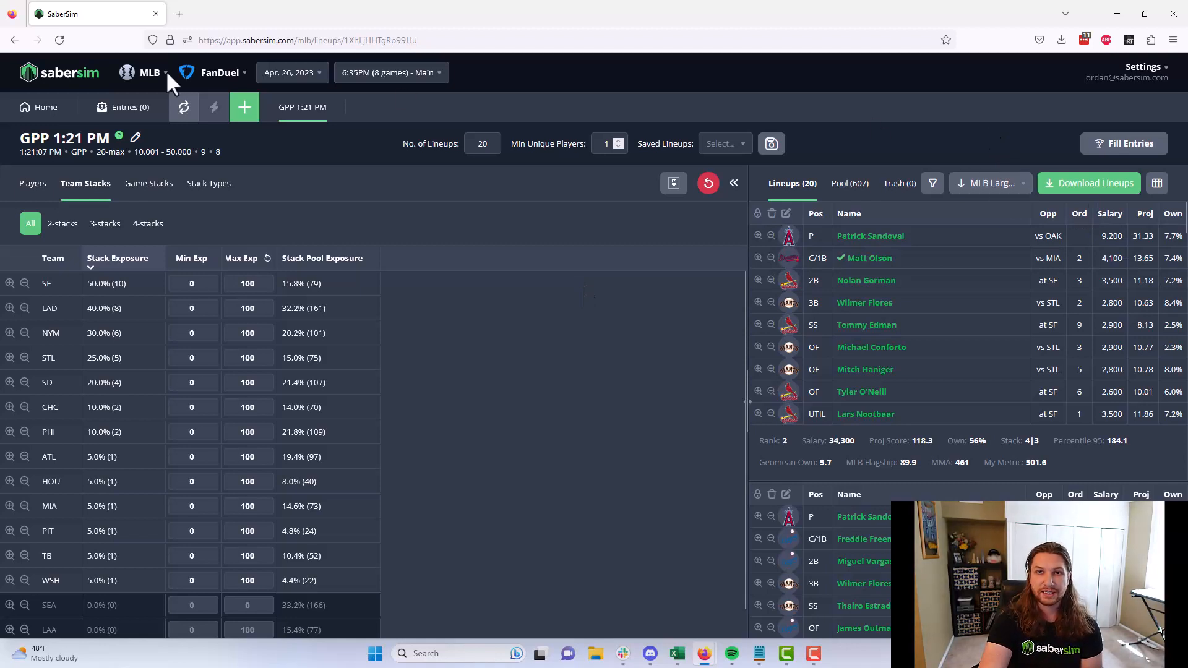
mouse_move(868, 250)
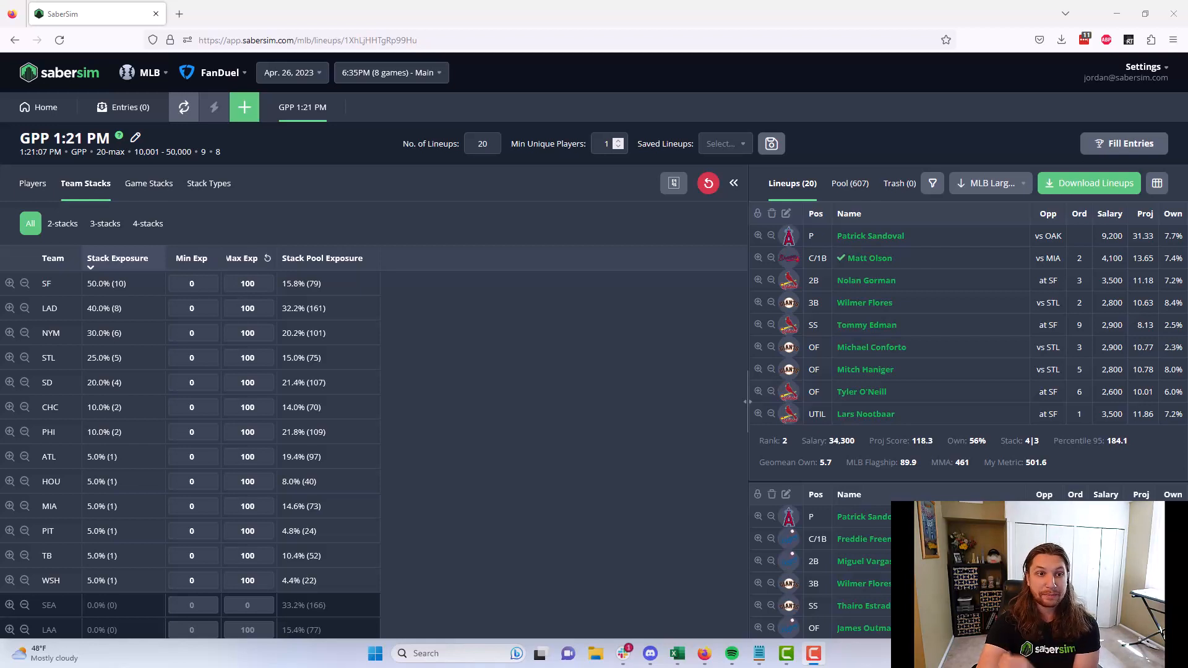
mouse_move(538, 276)
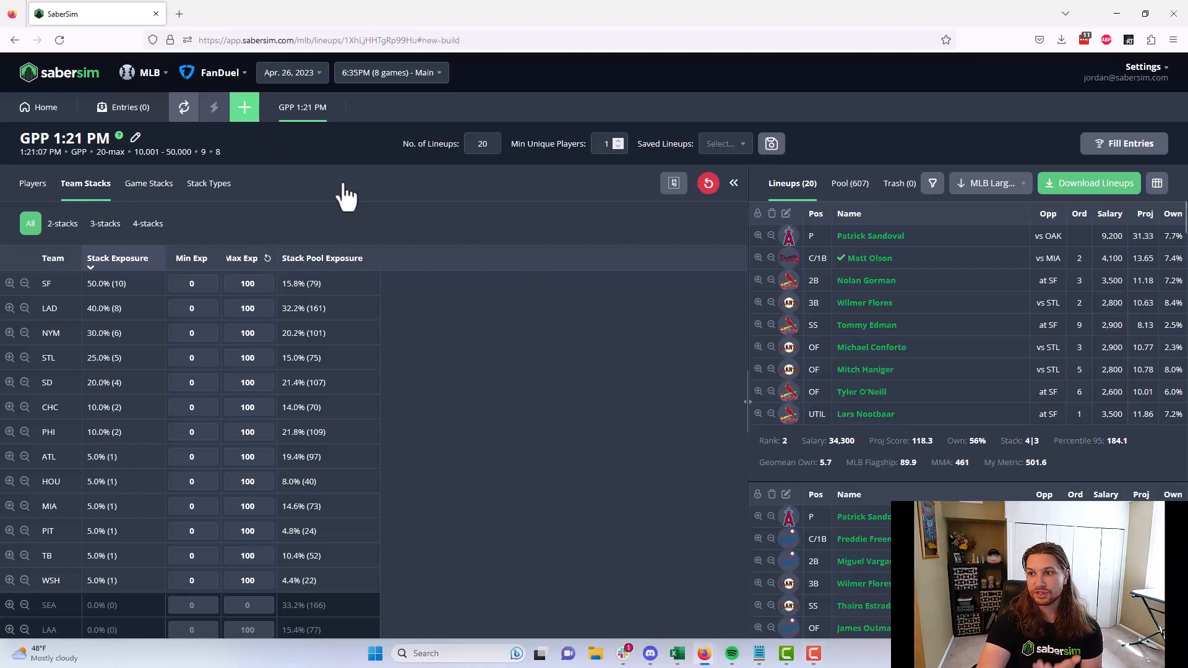
- Review the new build's pool size of 500, saving lineups as '20 - 1:31:01 PM'
click(244, 107)
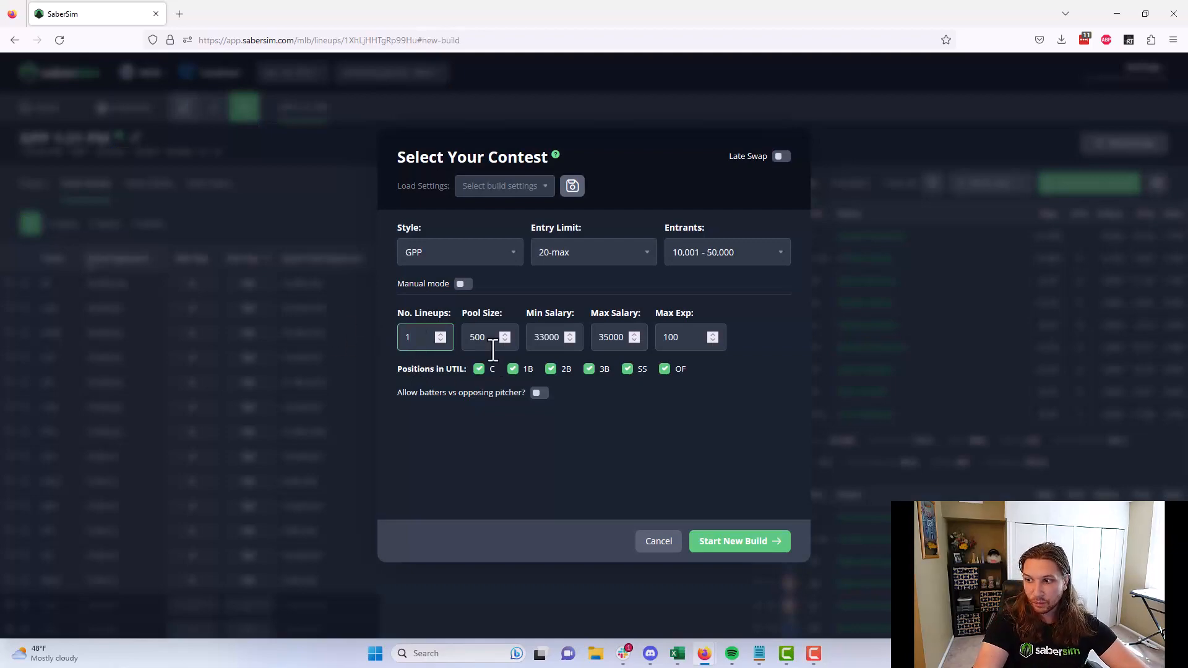
click(739, 540)
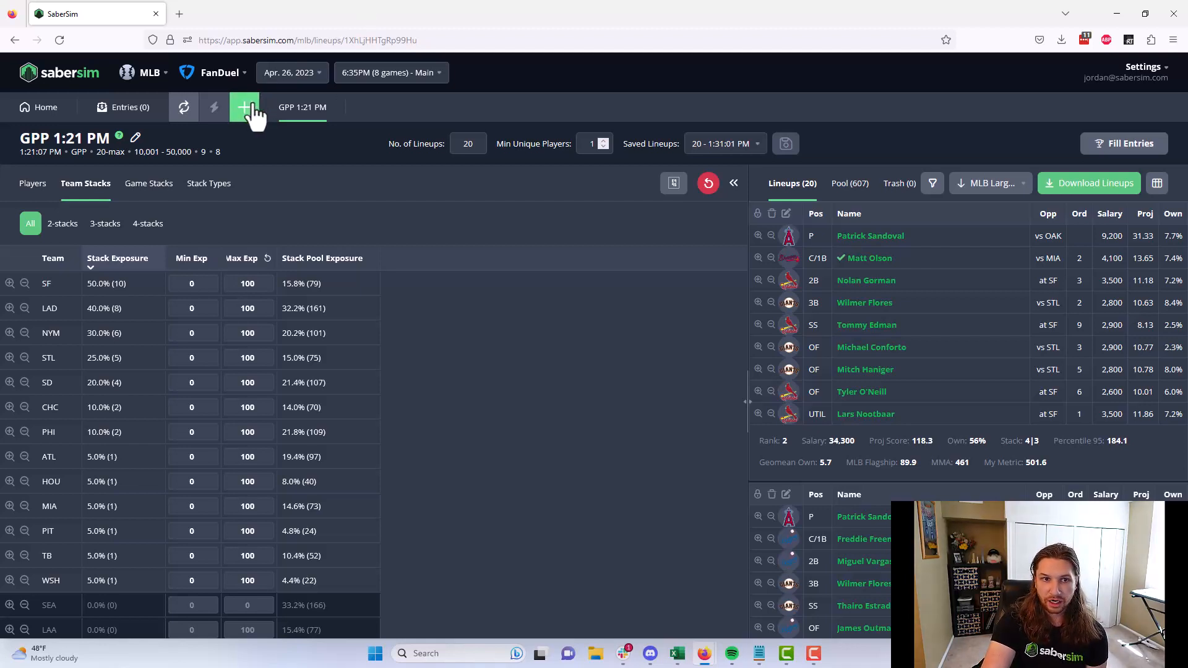
click(243, 107)
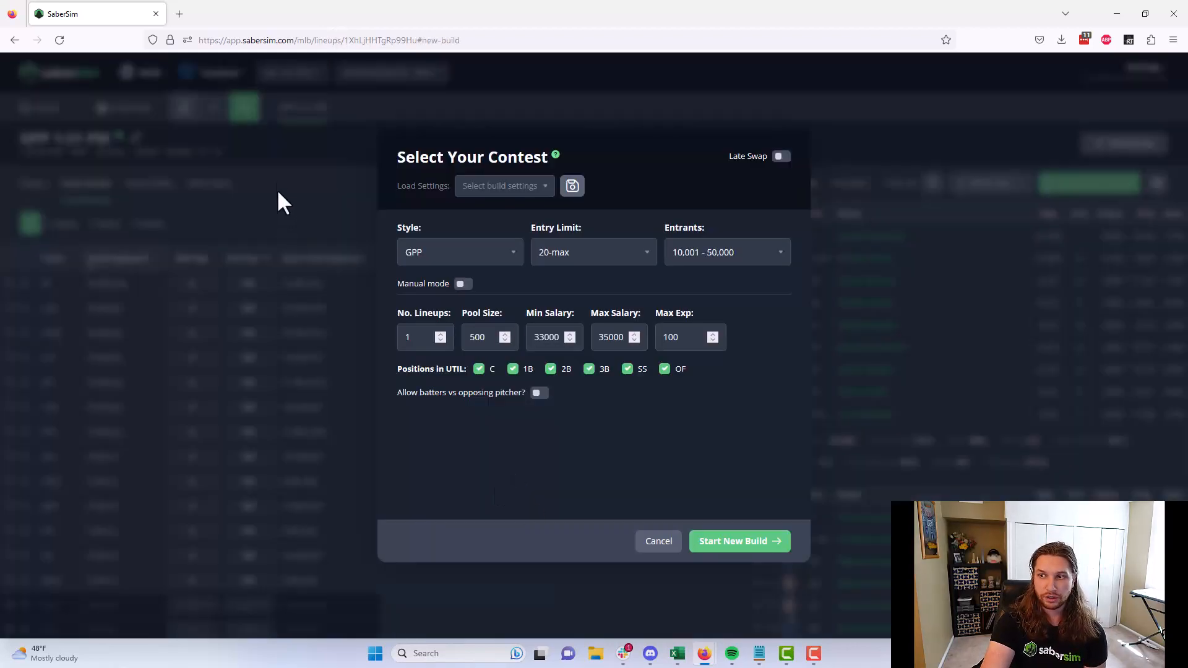
click(740, 541)
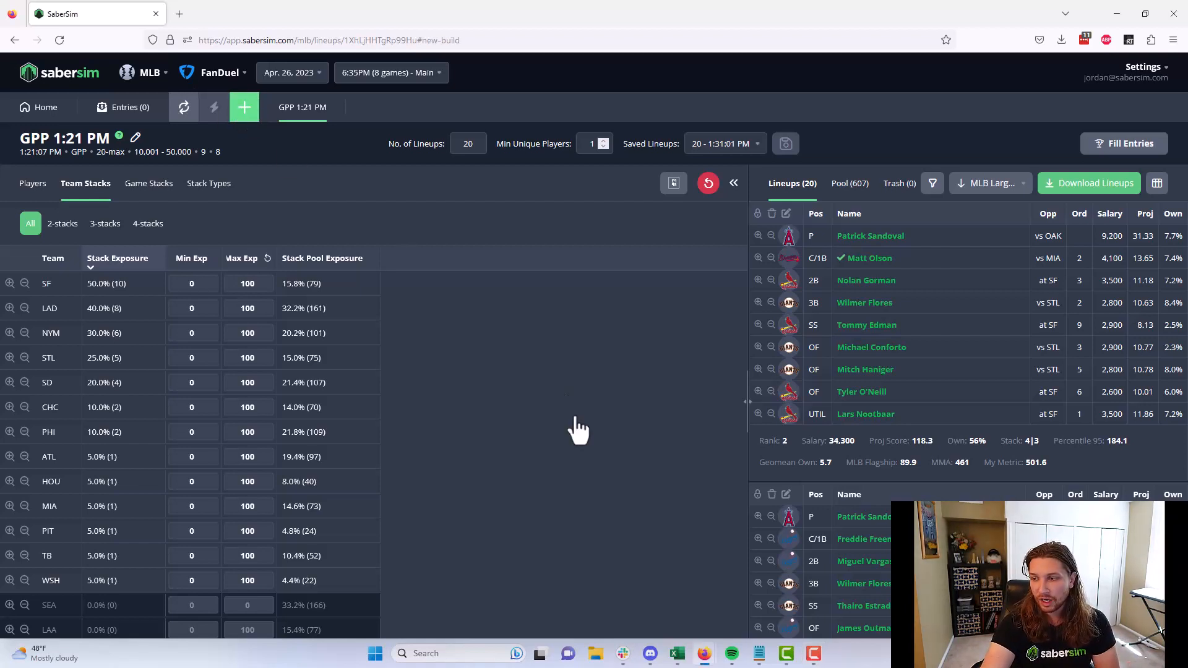
click(244, 107)
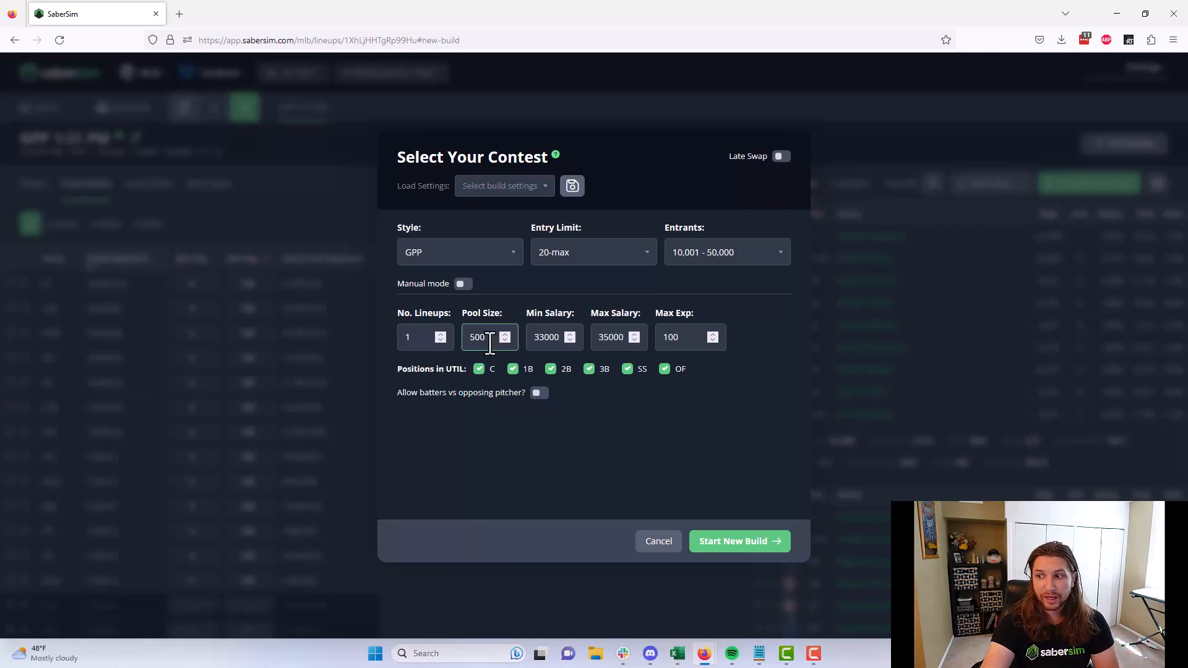
mouse_move(285, 173)
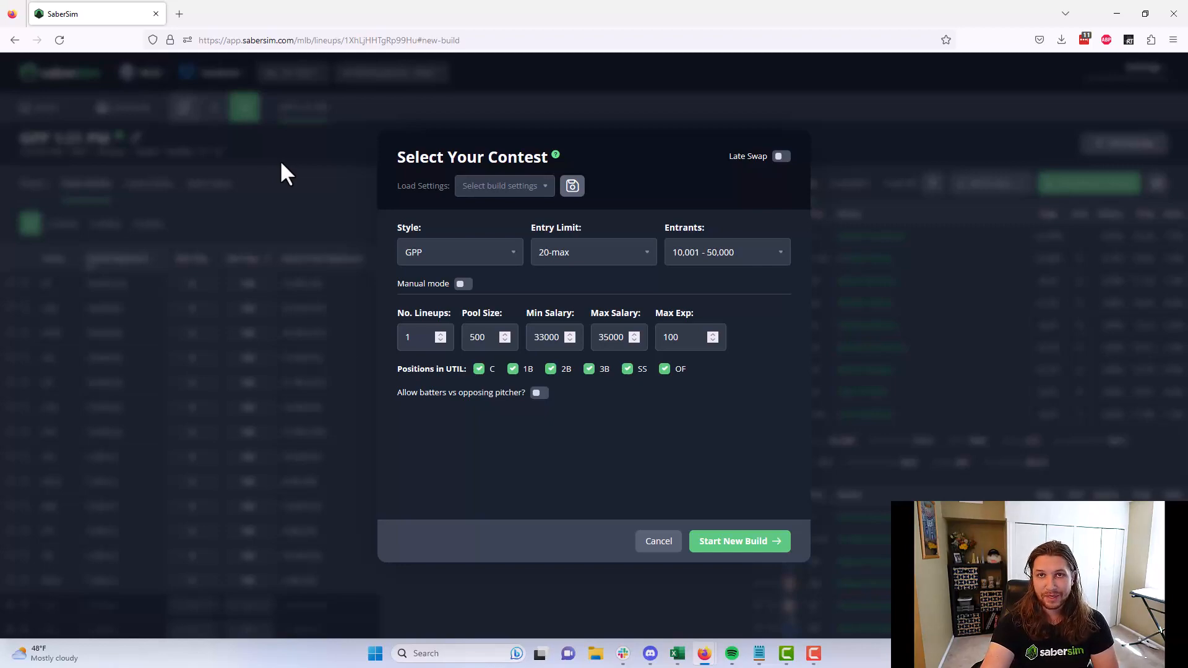
click(740, 541)
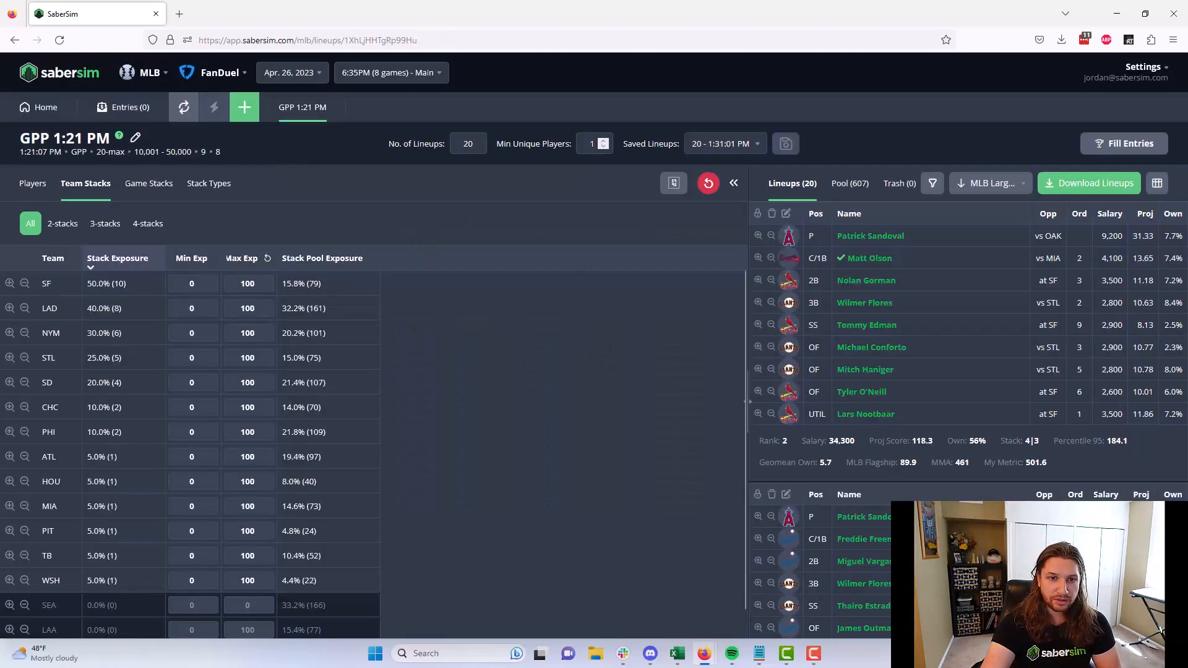